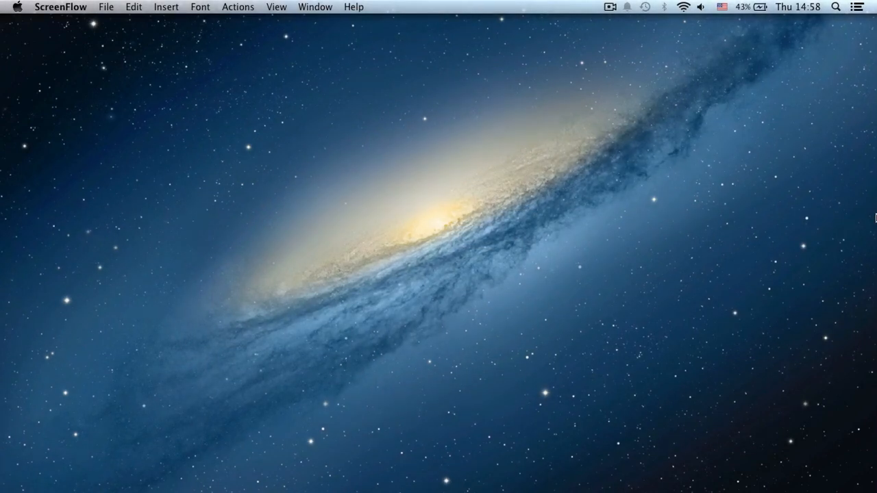
pyautogui.moveTo(744, 373)
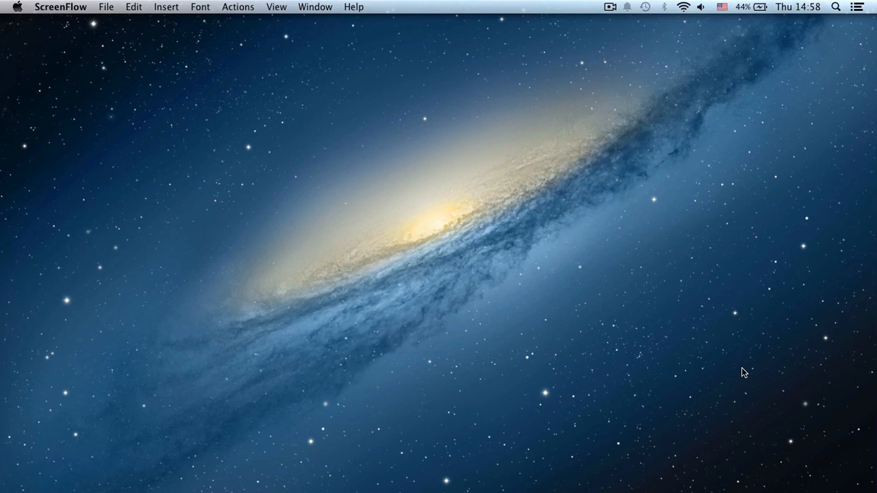
# Start downloading the HandBrake 0.10.0 Mac installer from the official handbrake.fr site
pyautogui.click(432, 468)
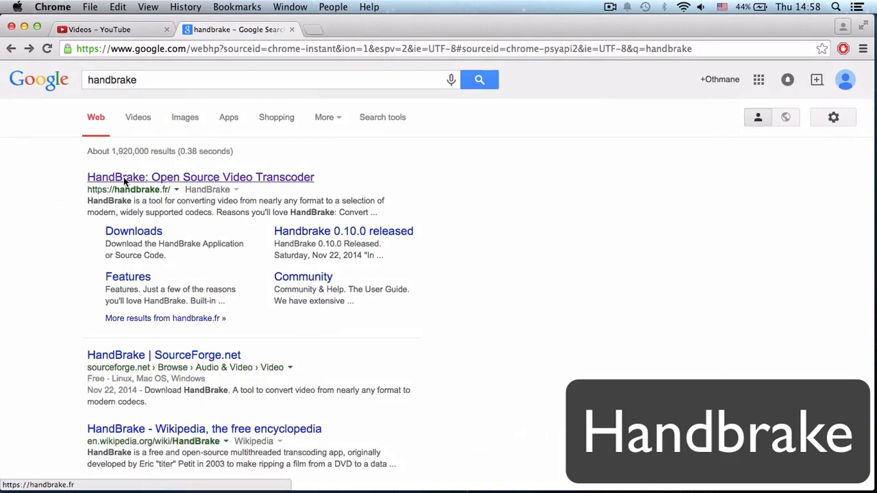
pyautogui.moveTo(167, 177)
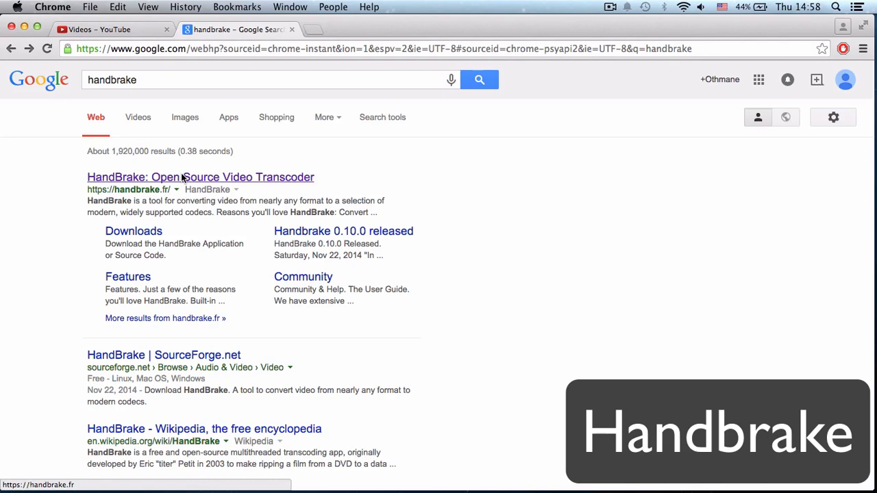
pyautogui.click(200, 177)
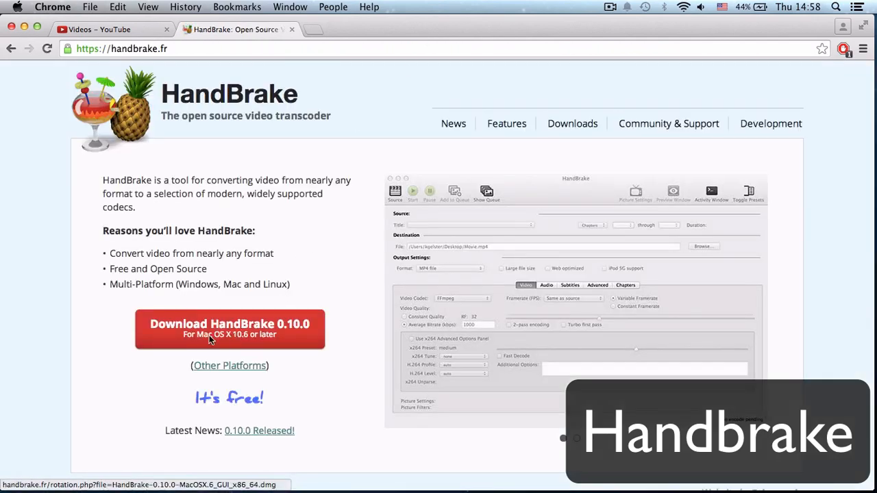
pyautogui.click(229, 329)
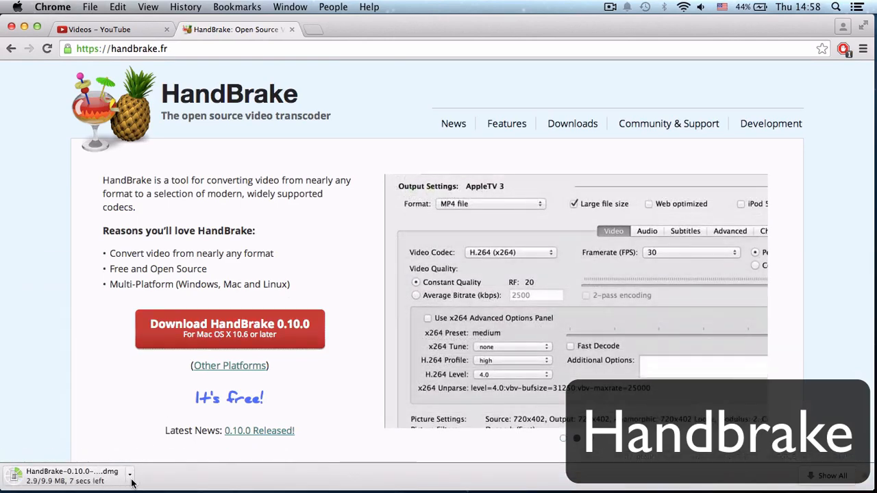
pyautogui.click(130, 474)
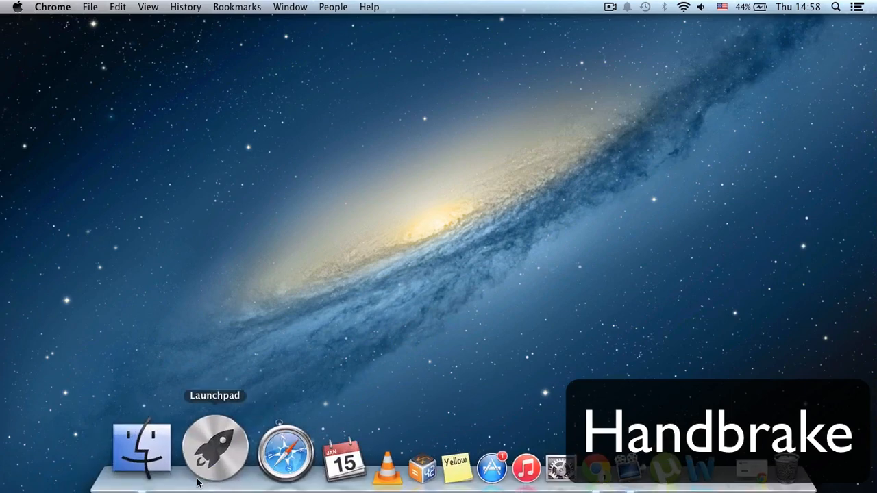
# Launch HandBrake from the Dock and dismiss the source chooser for now
pyautogui.click(215, 450)
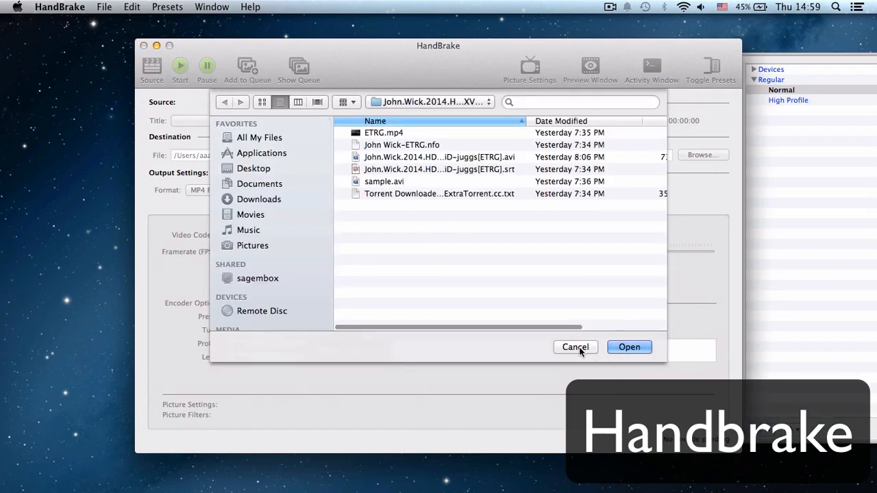
pyautogui.click(575, 347)
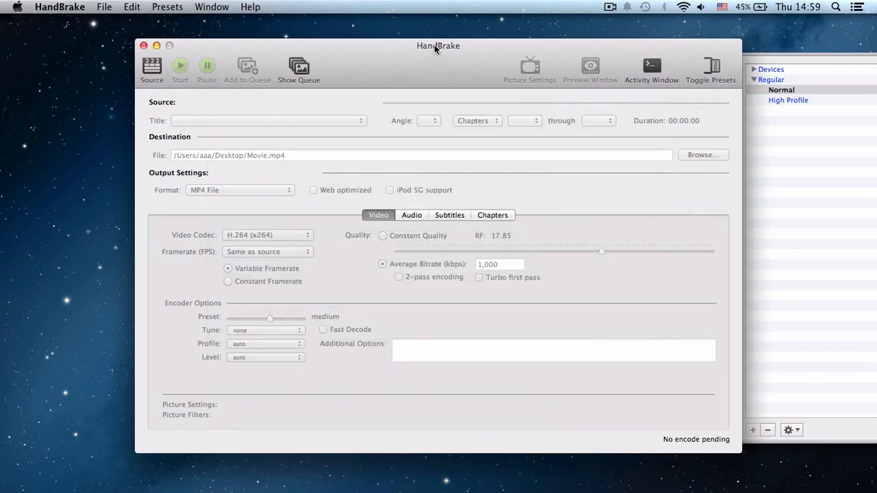
# Restore Top music.mov to the desktop and check its info showing 179.6 MB
pyautogui.moveTo(437, 45); pyautogui.dragTo(296, 40)
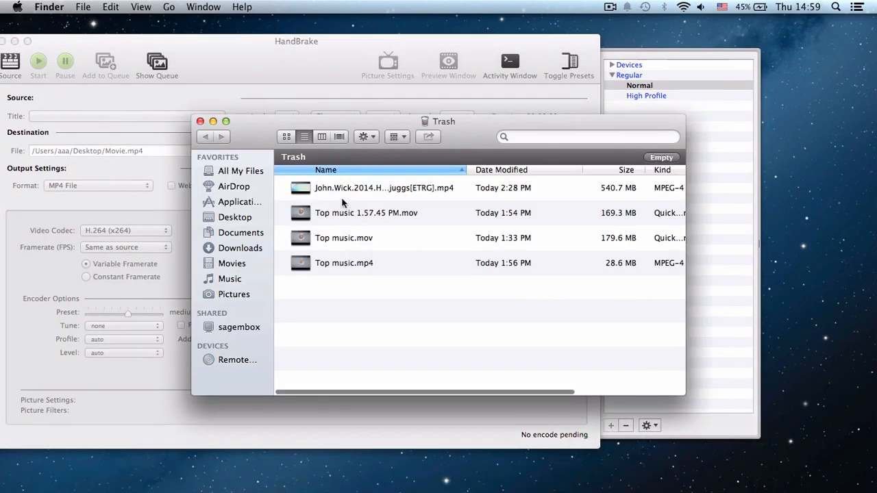
pyautogui.moveTo(345, 239)
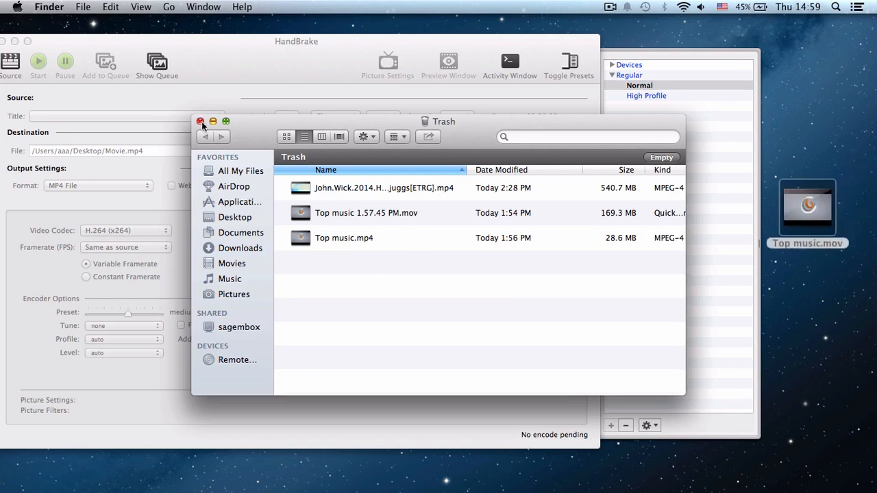
pyautogui.click(201, 121)
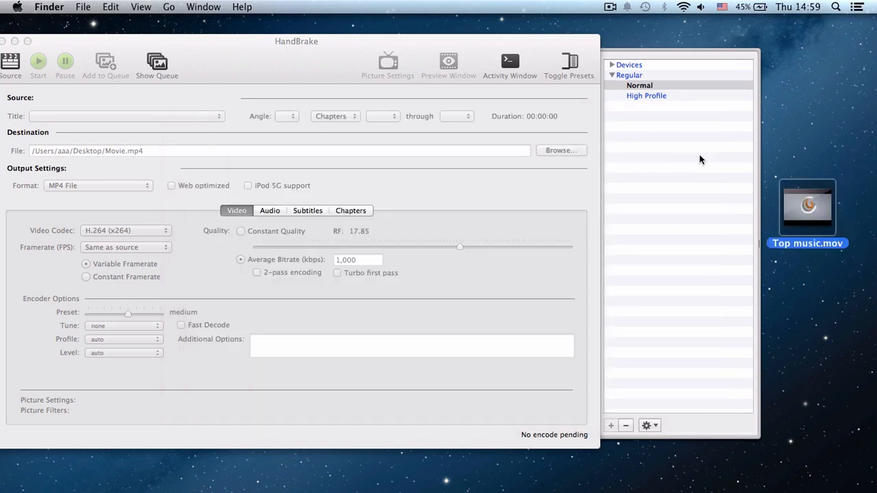
pyautogui.rightClick(807, 205)
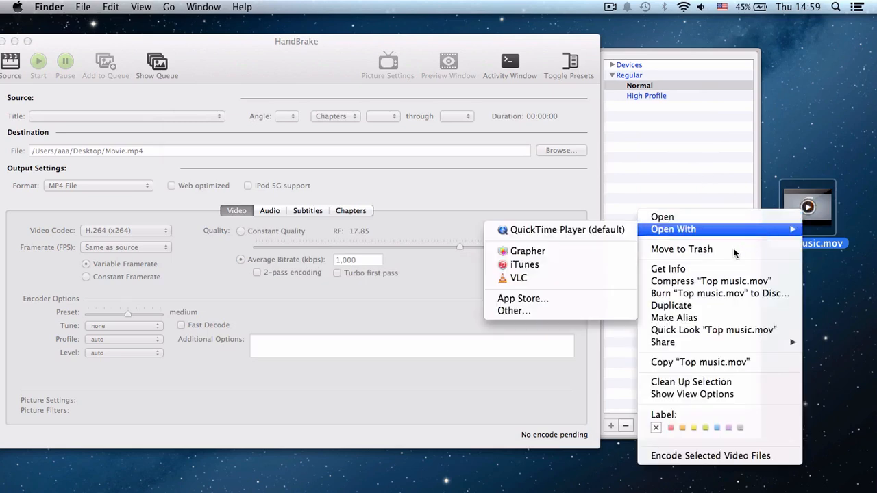
pyautogui.click(667, 268)
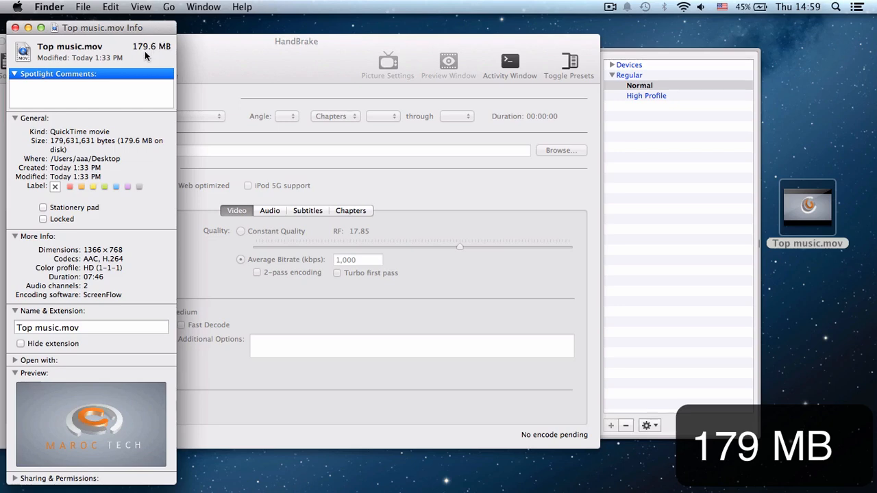
pyautogui.moveTo(15, 27)
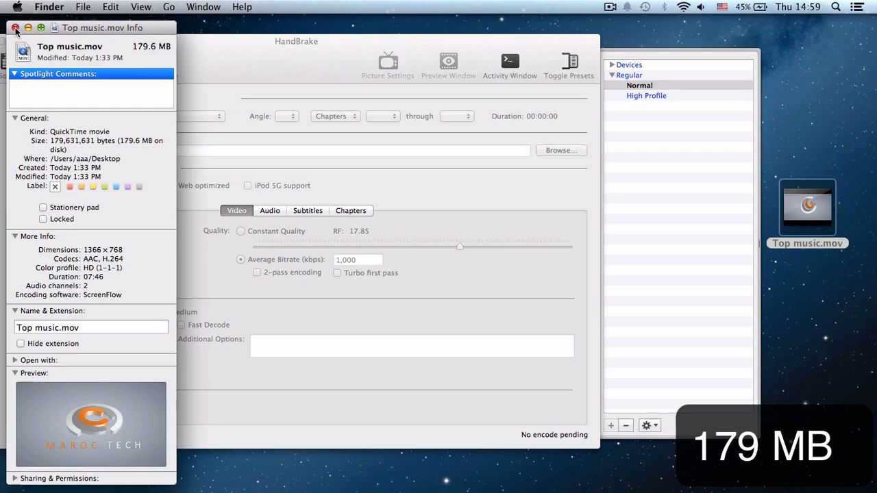
pyautogui.click(15, 27)
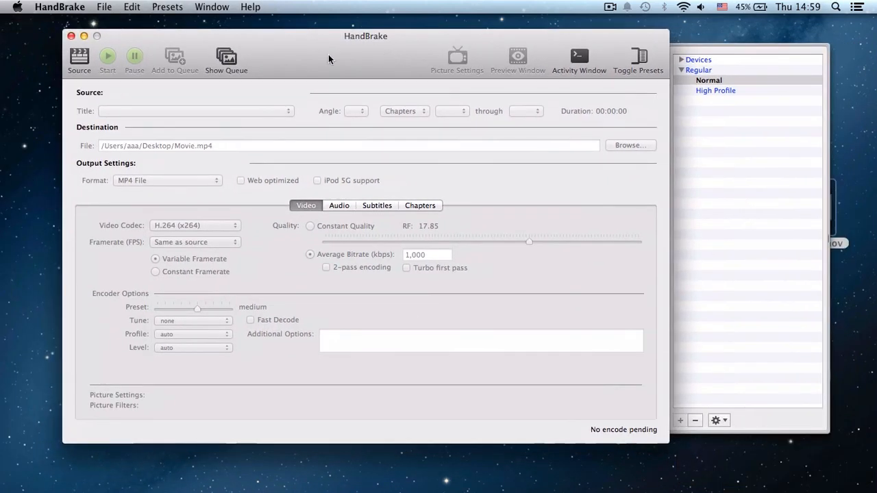
# Load Top music.mov from the desktop as the source, outputting Top music.mp4 with the Normal preset
pyautogui.click(79, 61)
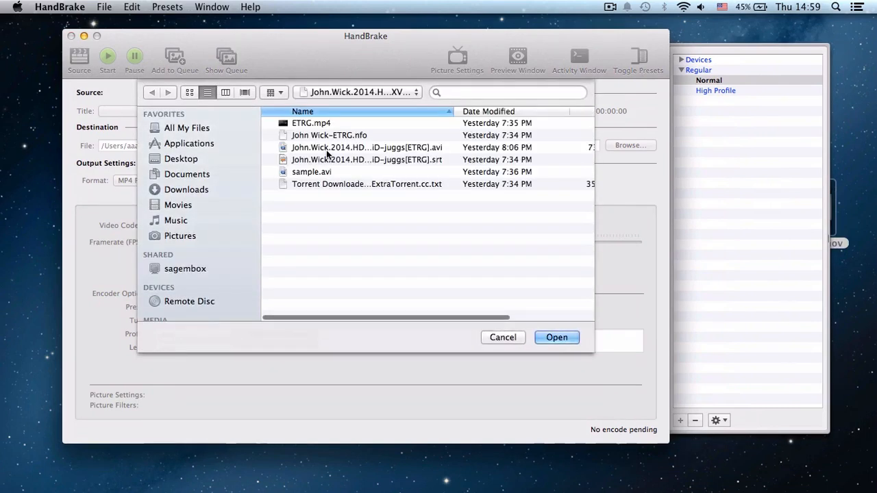
pyautogui.click(181, 158)
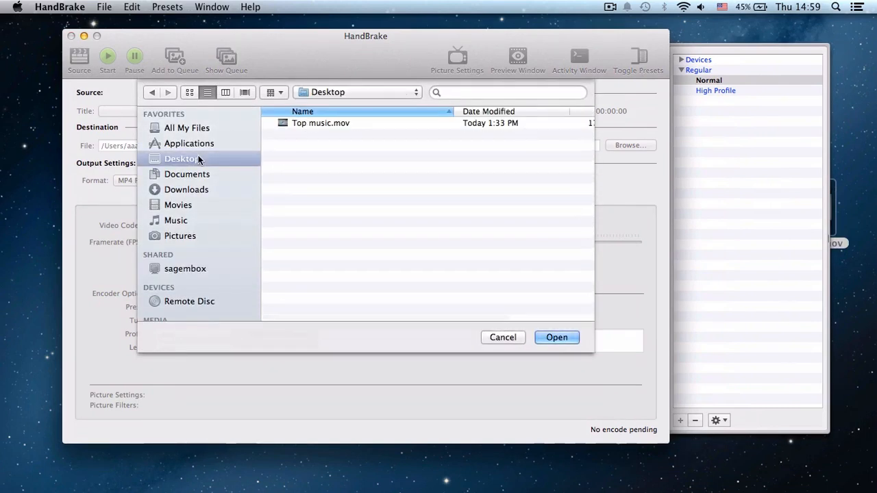
pyautogui.click(556, 337)
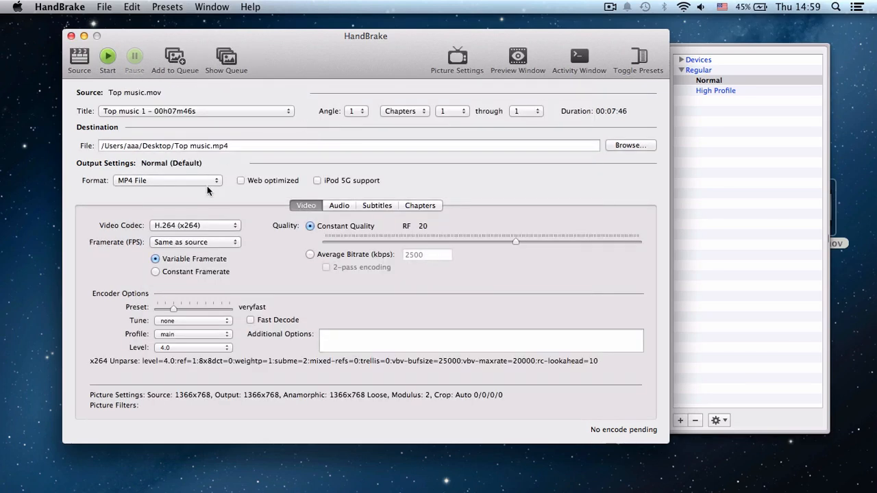
pyautogui.moveTo(493, 201)
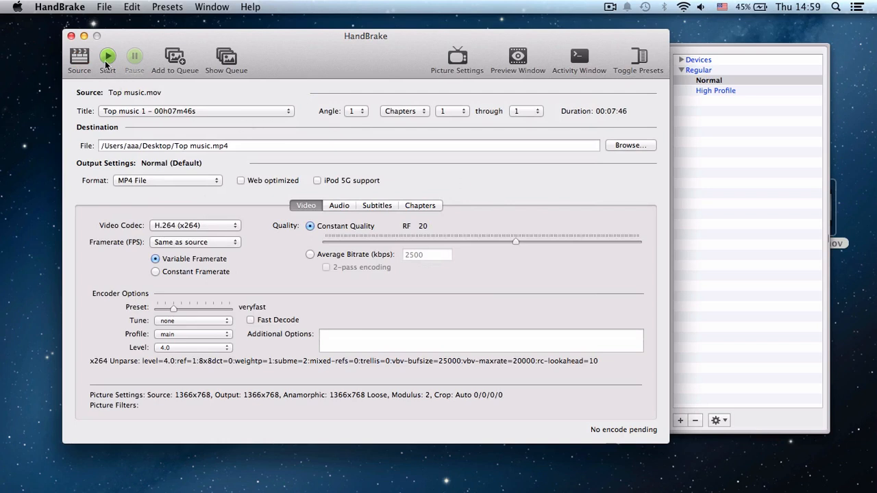
# Encode Top music.mp4 to the desktop, acknowledge completion and close HandBrake
pyautogui.click(106, 56)
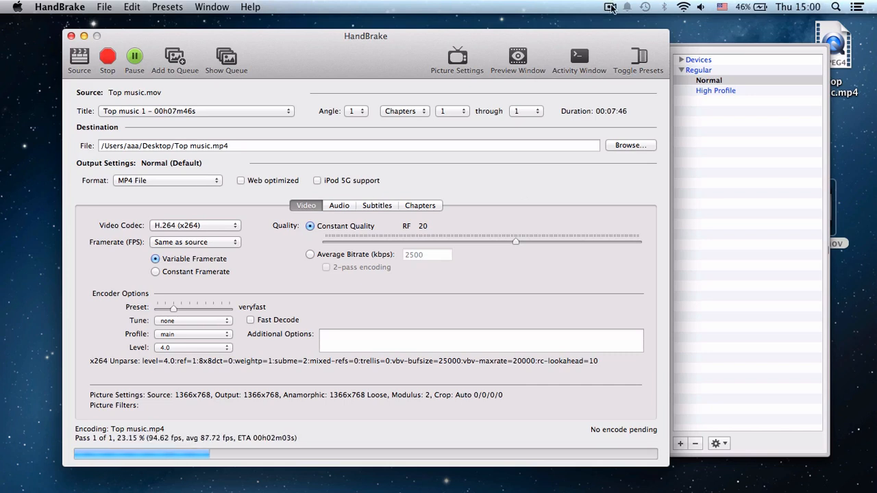
pyautogui.click(609, 7)
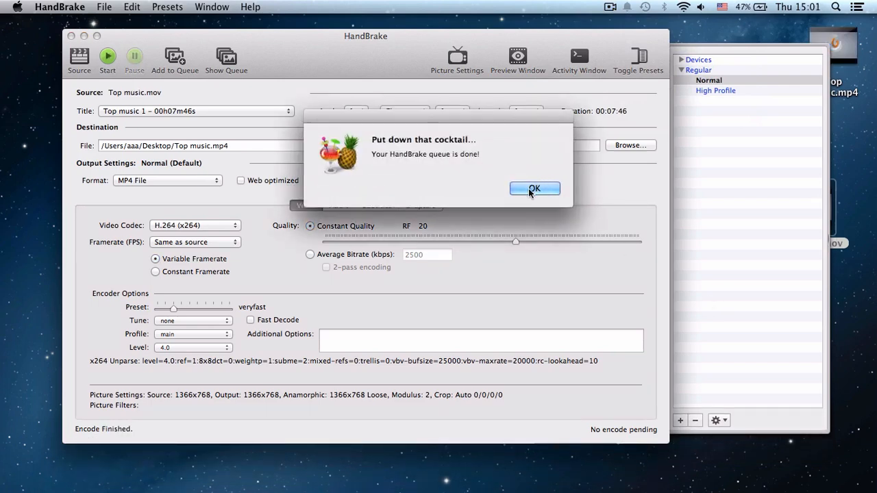
pyautogui.click(535, 188)
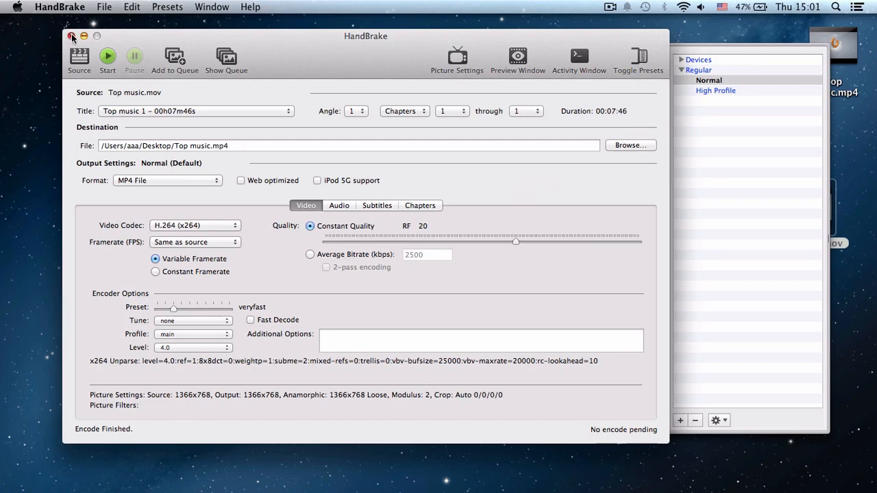
pyautogui.click(71, 36)
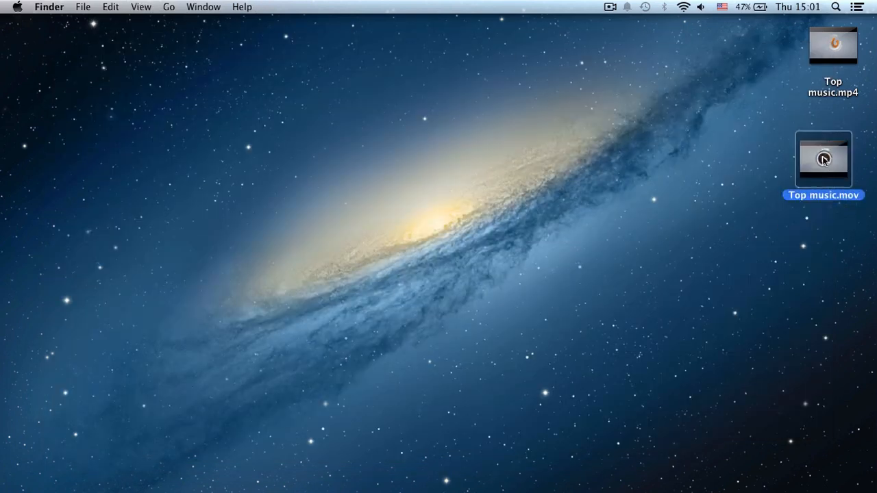
# Compare file info: Top music.mov at 179.6 MB versus Top music.mp4 at 30.8 MB
pyautogui.rightClick(823, 159)
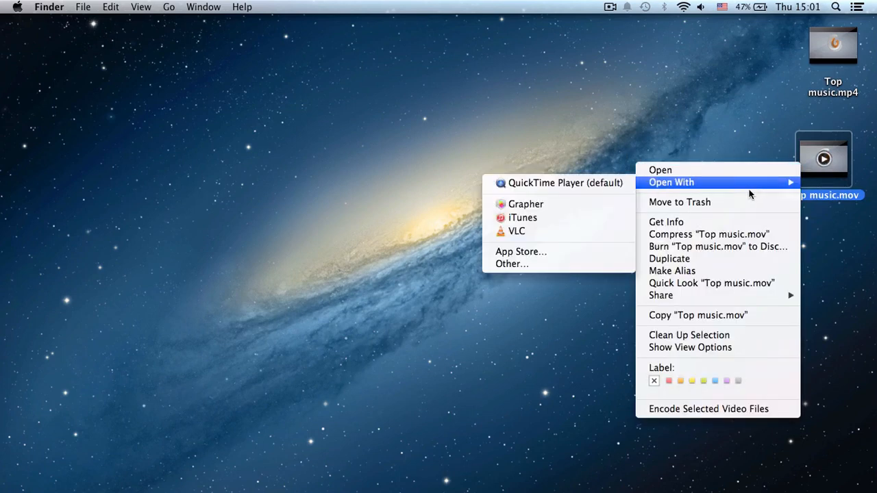
pyautogui.click(666, 221)
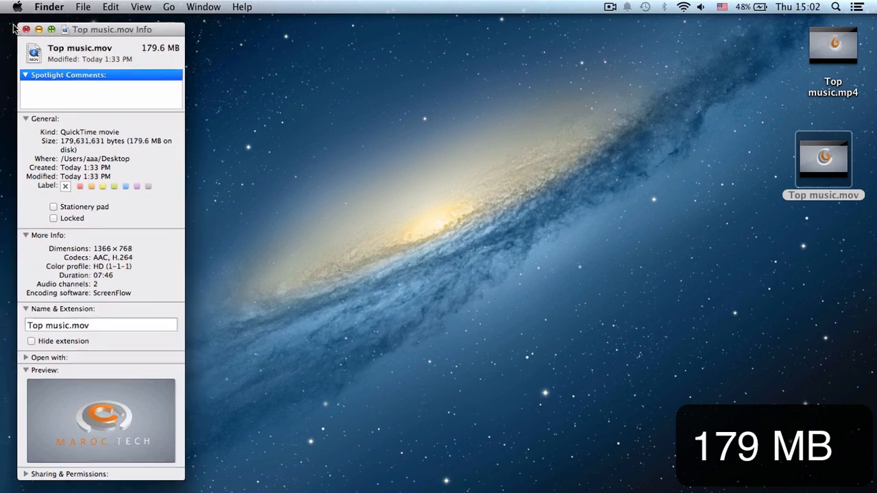
pyautogui.rightClick(832, 45)
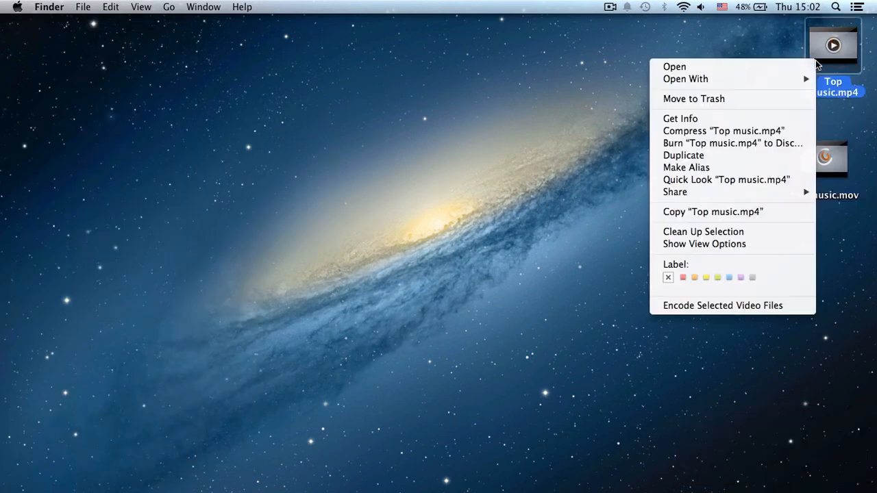
pyautogui.click(679, 117)
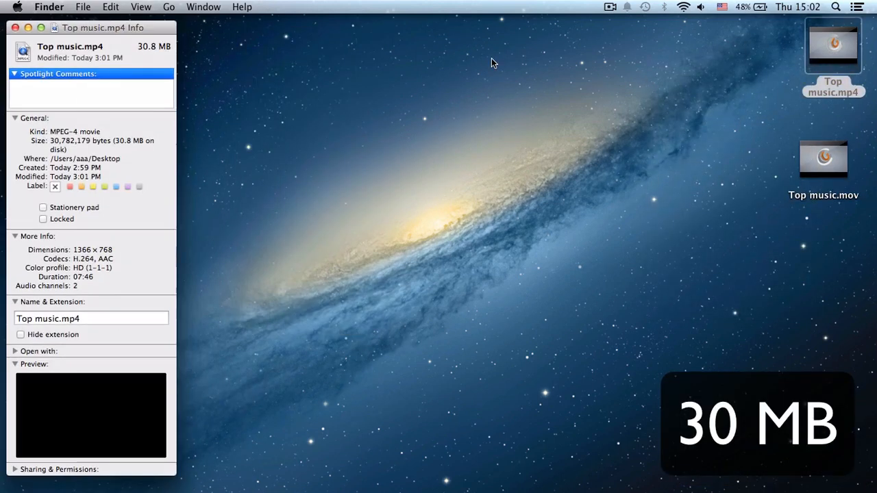
pyautogui.moveTo(279, 78)
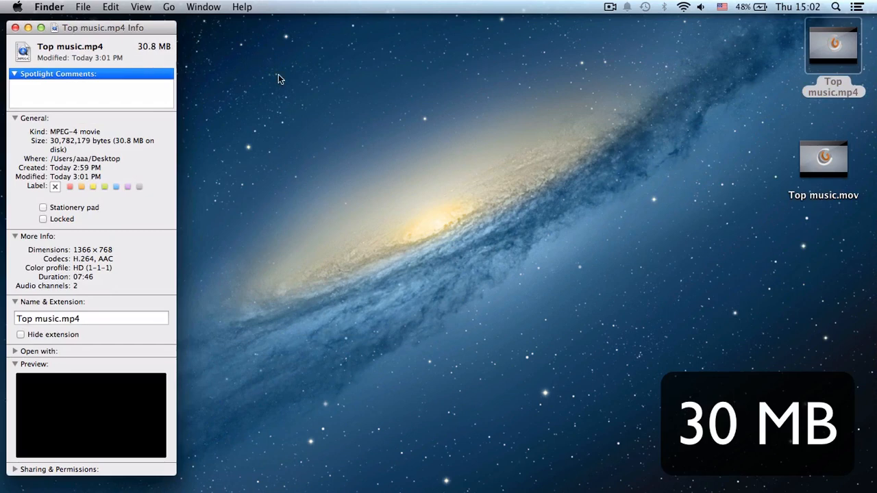
pyautogui.moveTo(860, 98)
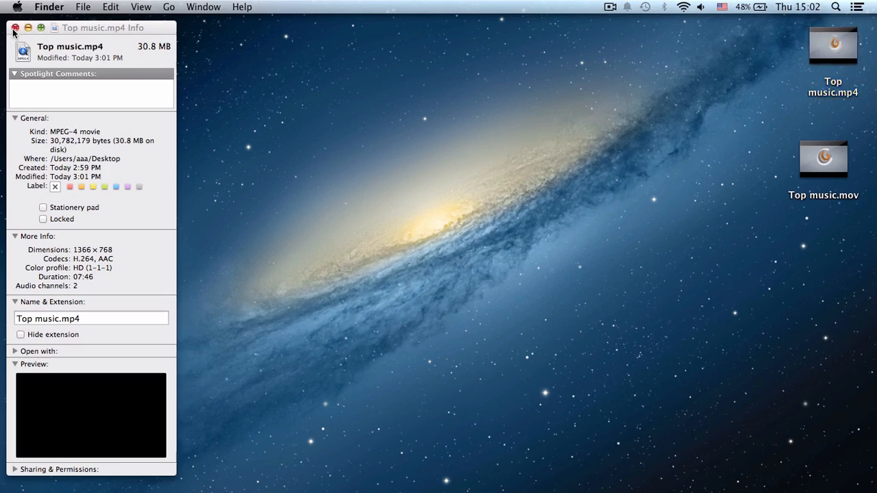
# Close the Top music.mp4 info window, leaving both videos on the desktop
pyautogui.click(13, 28)
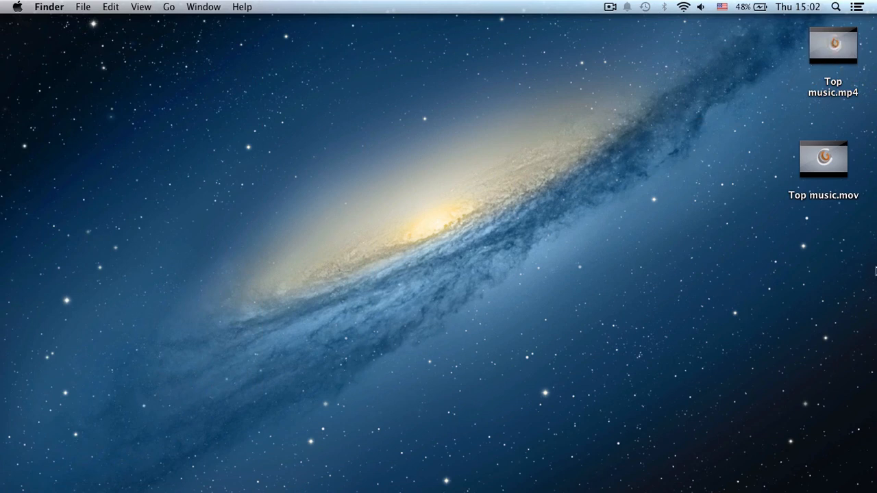
pyautogui.moveTo(875, 247)
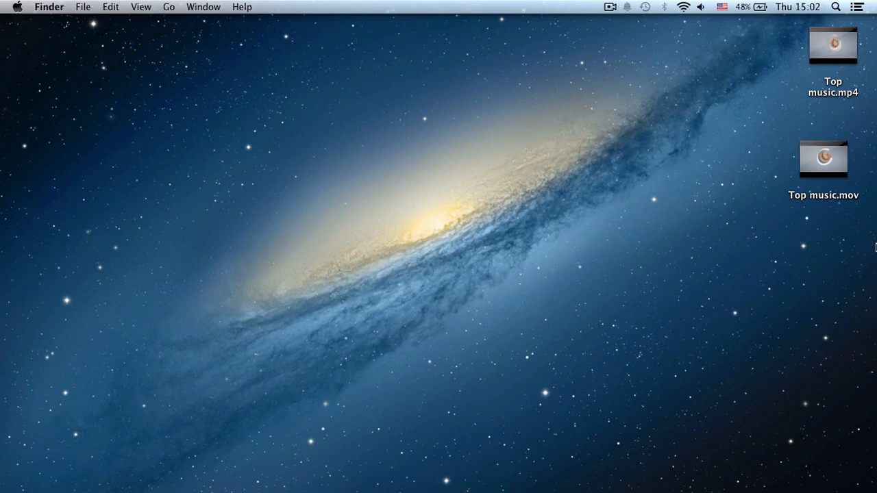